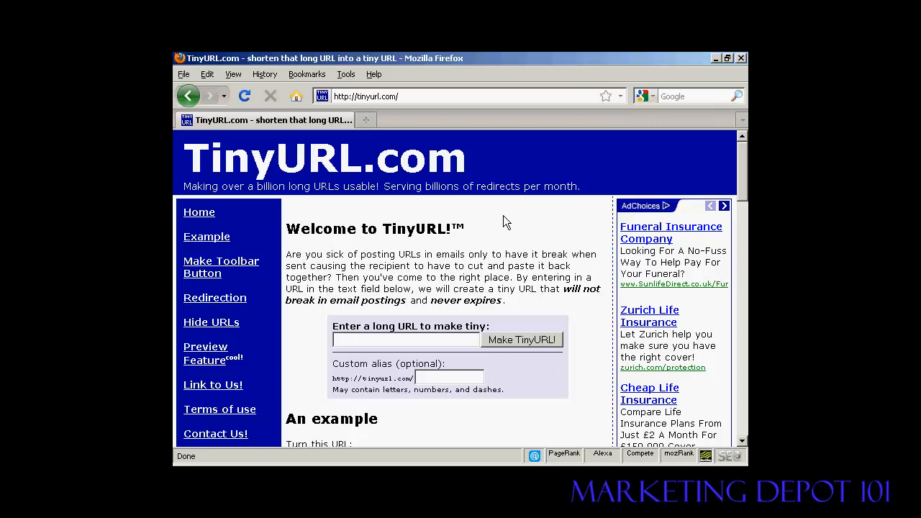
Paste the Amazon affiliate URL (ending ...creativeASIN=B0055T8WLU) and make the TinyURL, 152 to 26 characters
{"action": "left_click", "coordinate": [405, 339]}
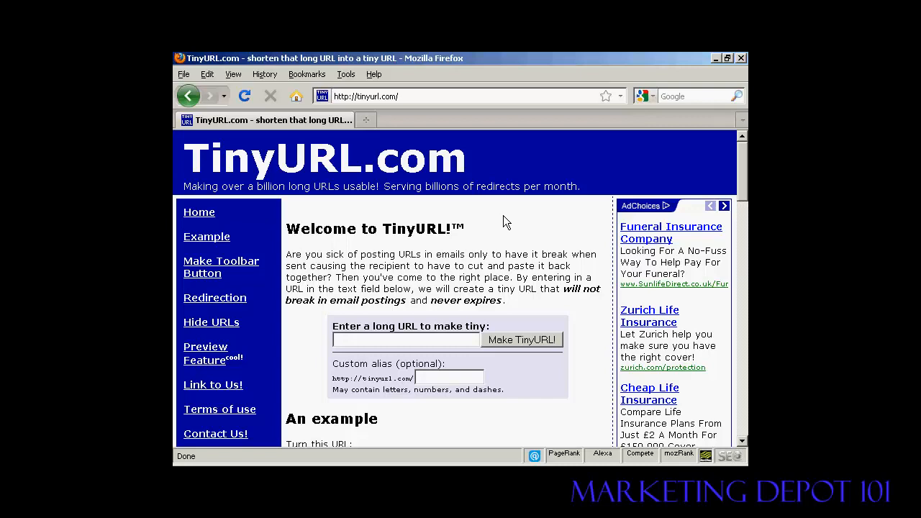
{"action": "mouse_move", "coordinate": [367, 114]}
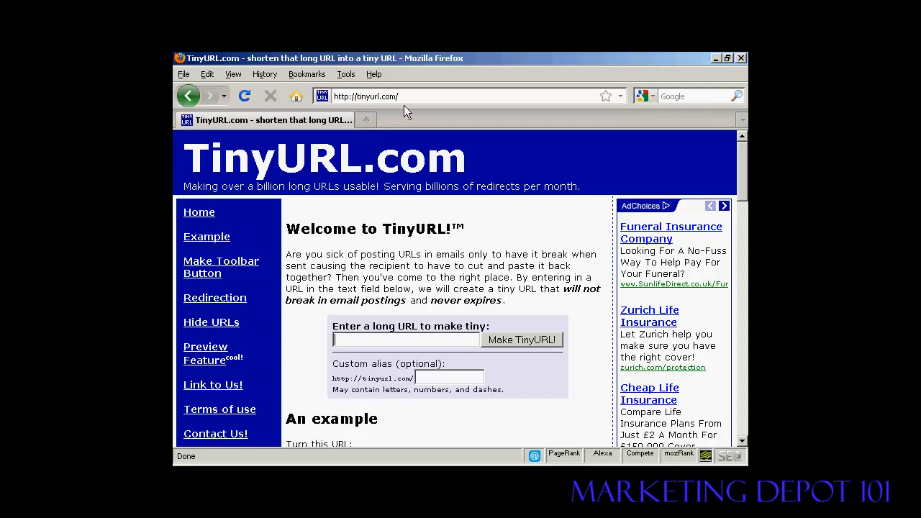
{"action": "mouse_move", "coordinate": [489, 247]}
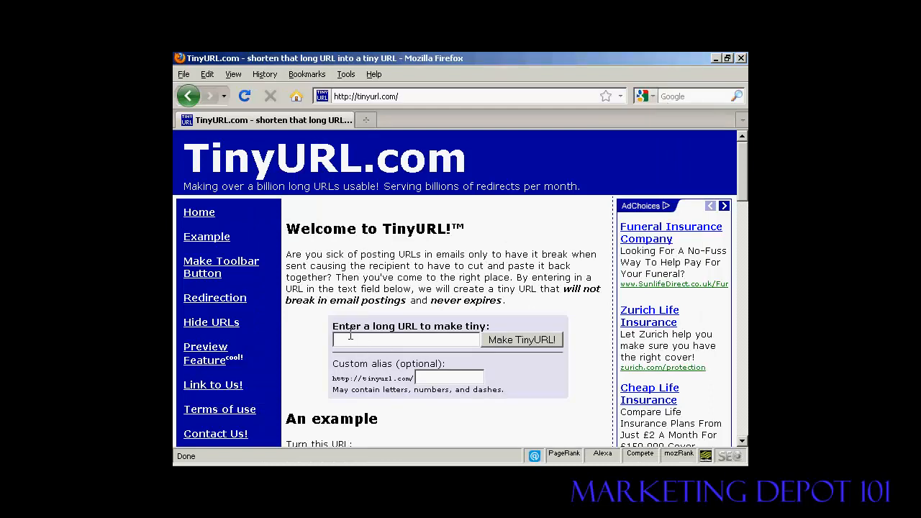
{"action": "type", "text": "i450&creativeASIN=B0055T8WLU"}
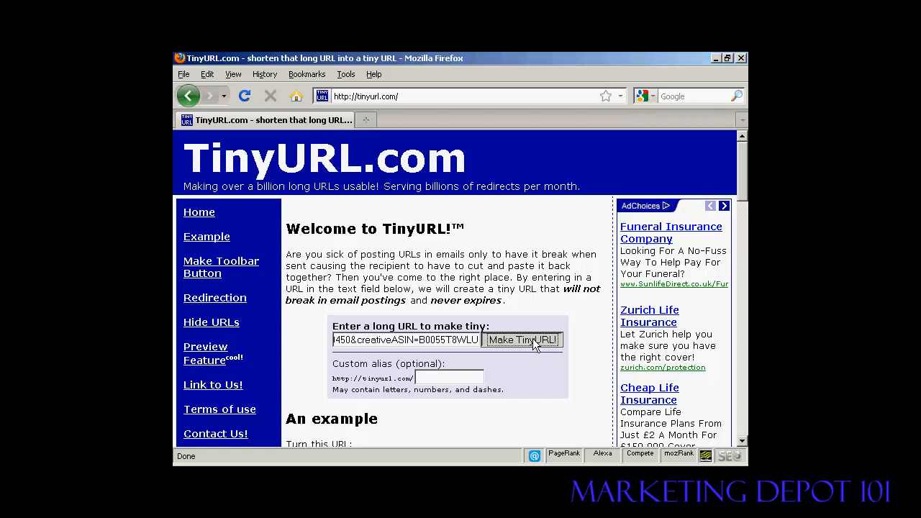
{"action": "left_click", "coordinate": [521, 339]}
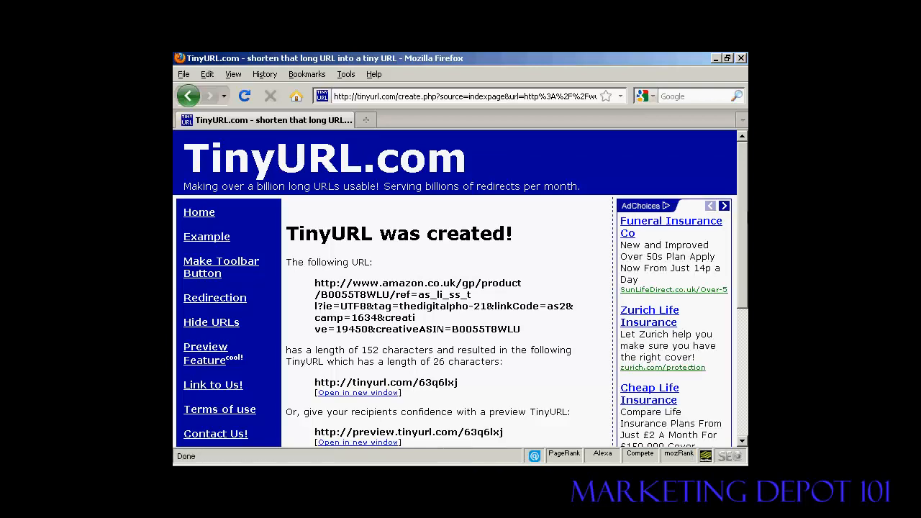
Select the result link tinyurl.com/63q6lxj and copy it via the context menu
{"action": "scroll", "scroll_direction": "down", "scroll_amount": 3}
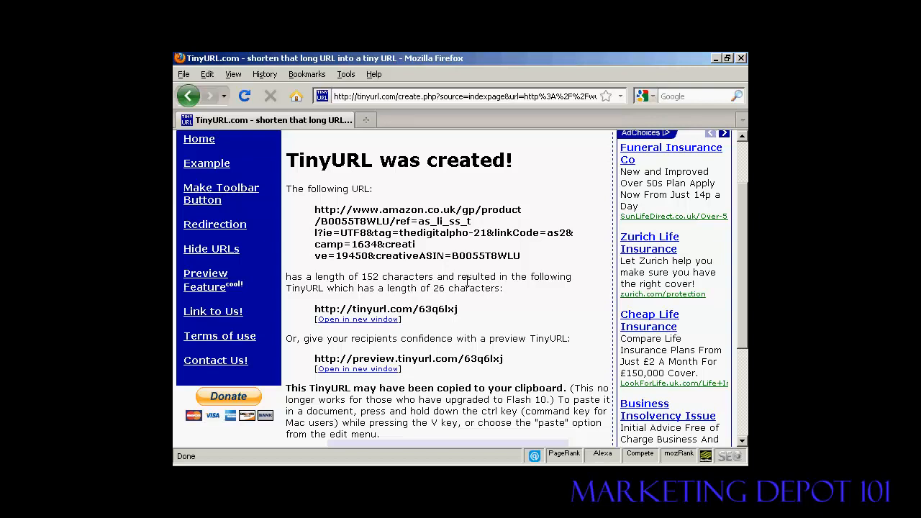
{"action": "mouse_move", "coordinate": [458, 324]}
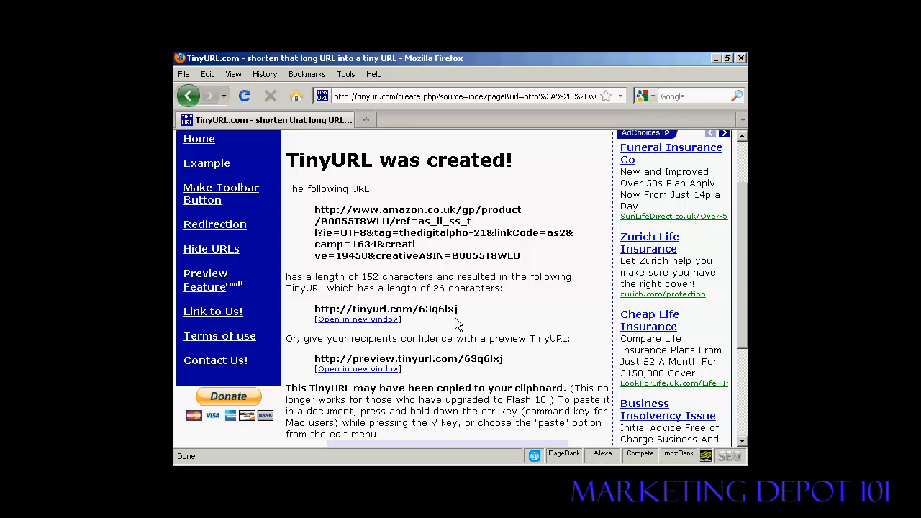
{"action": "mouse_move", "coordinate": [438, 328]}
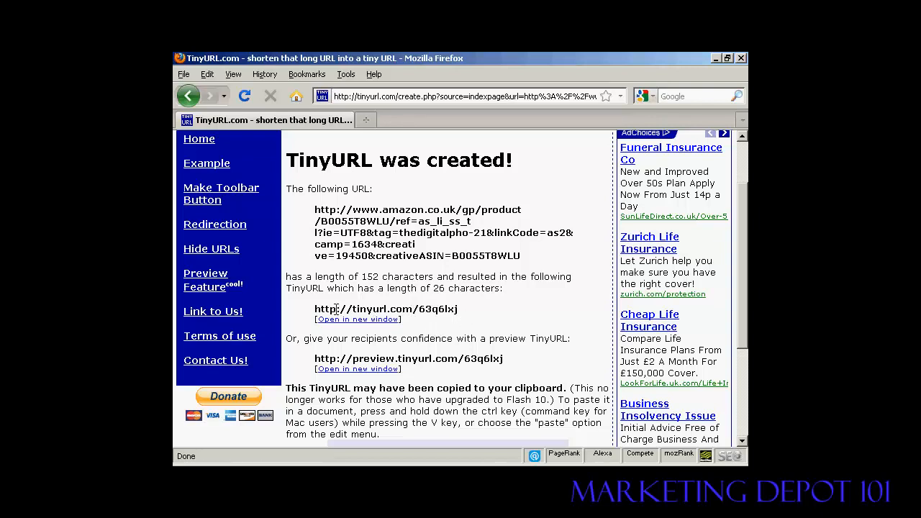
{"action": "left_click_drag", "start_coordinate": [314, 308], "coordinate": [458, 308]}
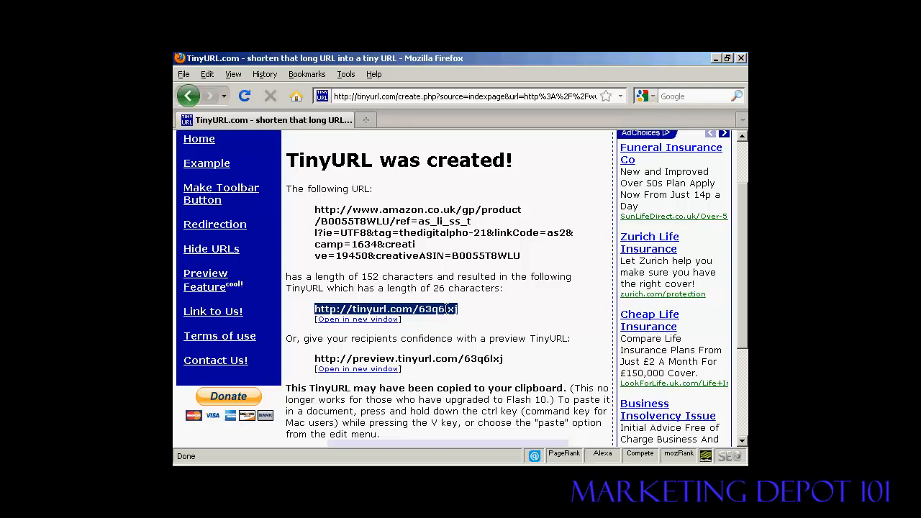
{"action": "right_click", "coordinate": [386, 308]}
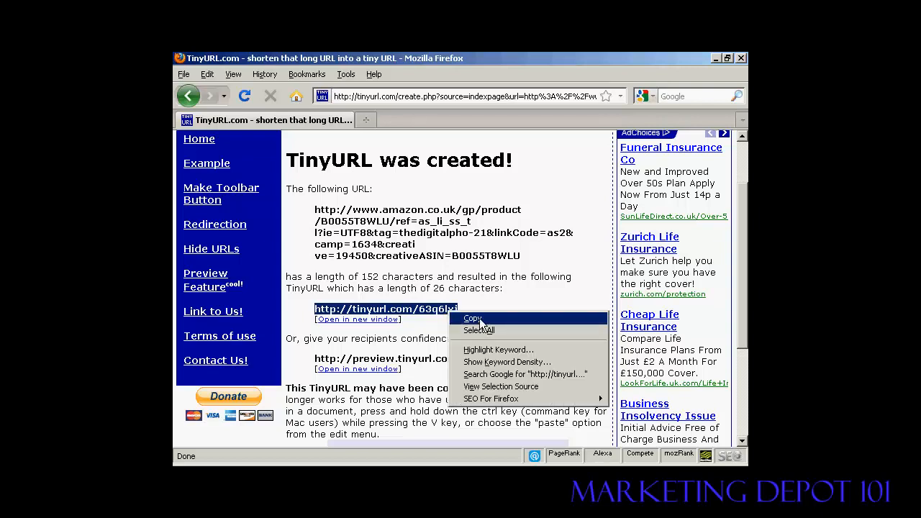
{"action": "left_click", "coordinate": [472, 318]}
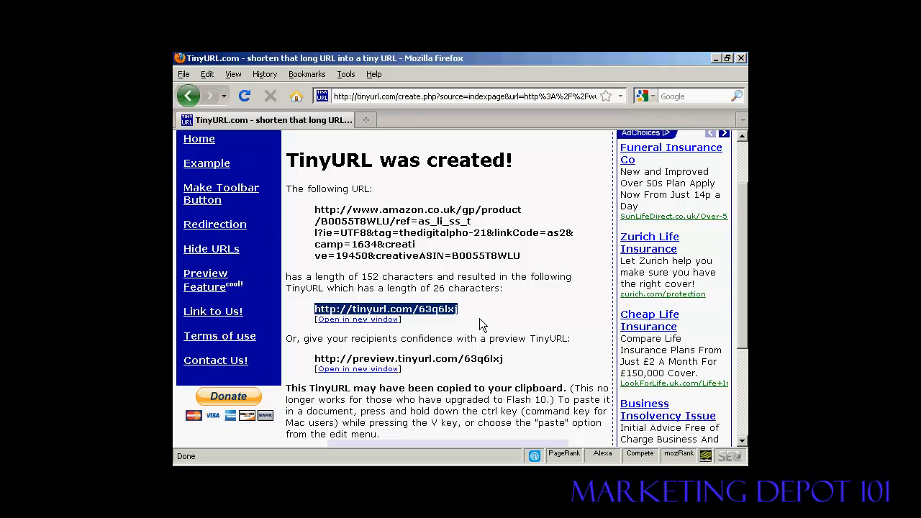
{"action": "mouse_move", "coordinate": [365, 124]}
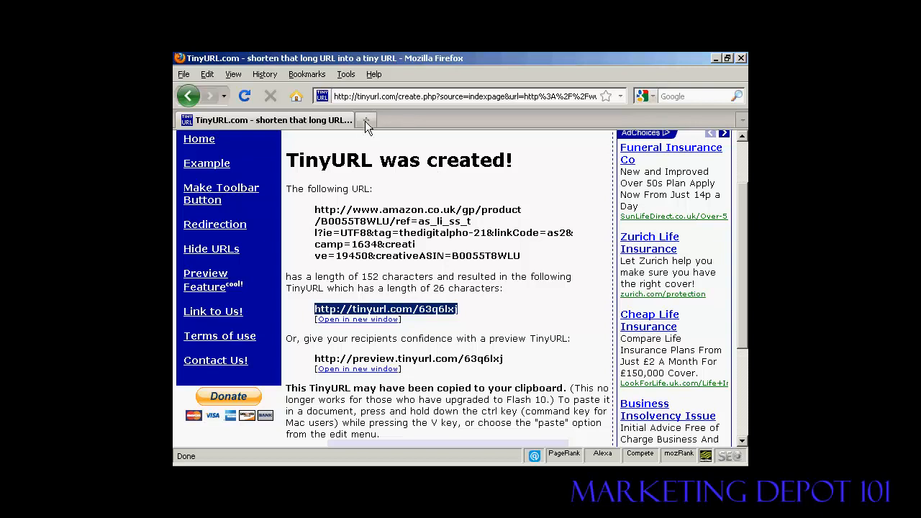
Load the short link in a new tab, landing on the 'A Broken Childhood' Kindle page
{"action": "left_click", "coordinate": [365, 121]}
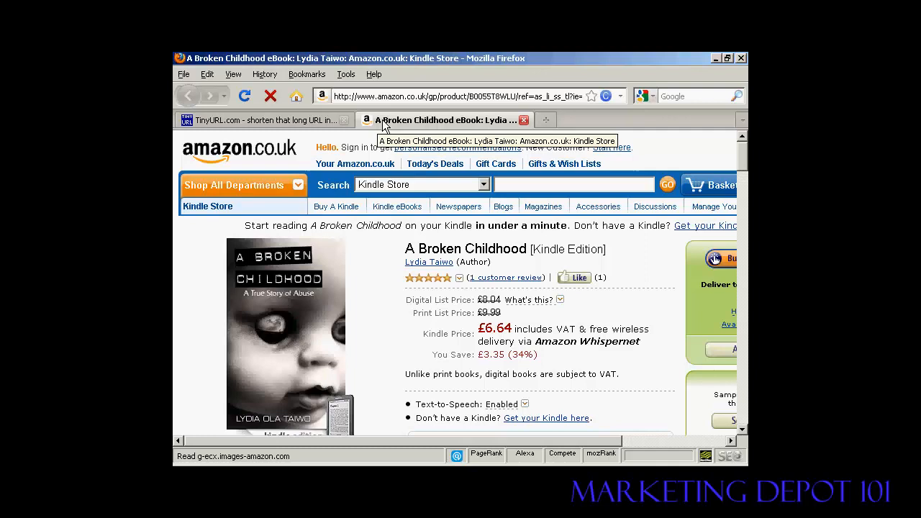
{"action": "mouse_move", "coordinate": [430, 121]}
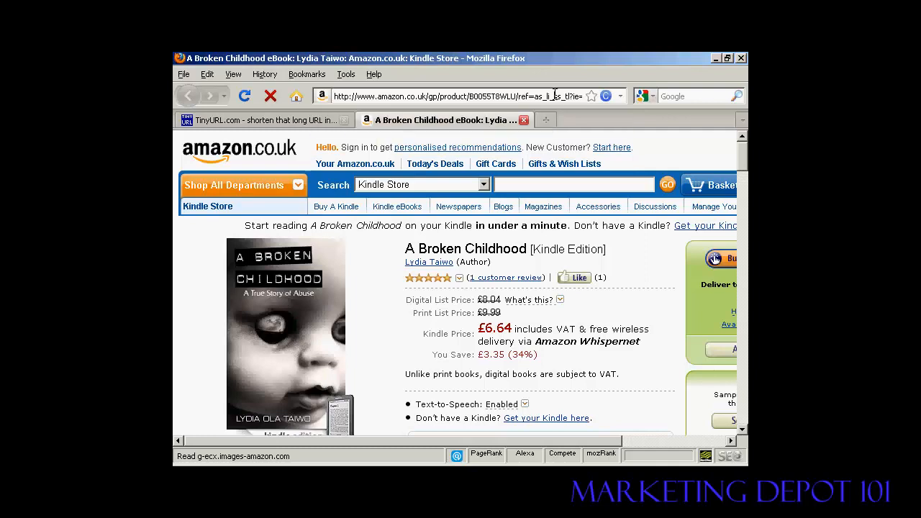
{"action": "left_click", "coordinate": [460, 95]}
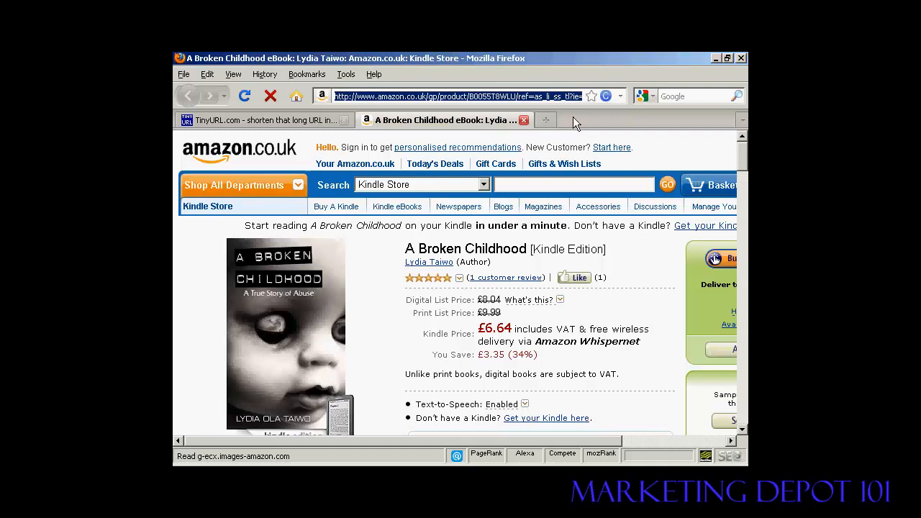